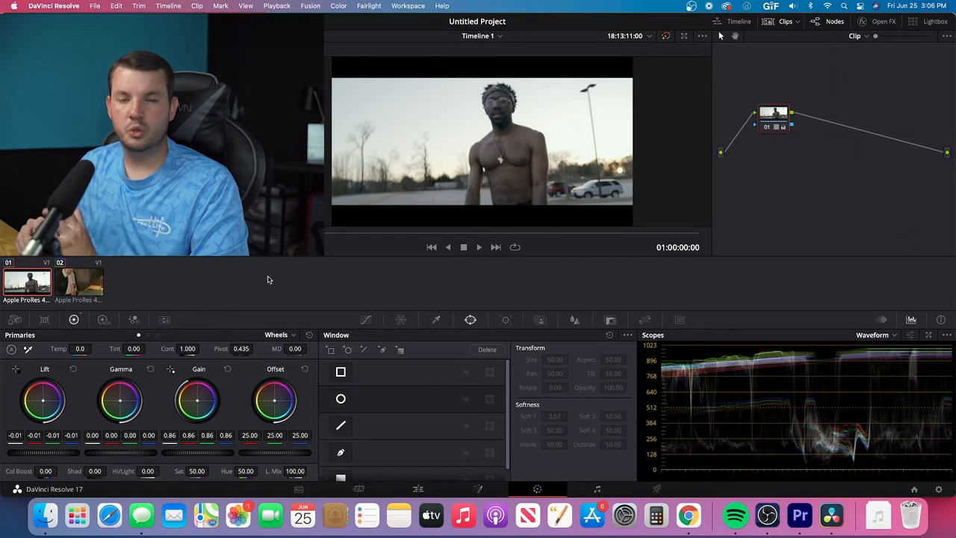
mouse_move(304, 305)
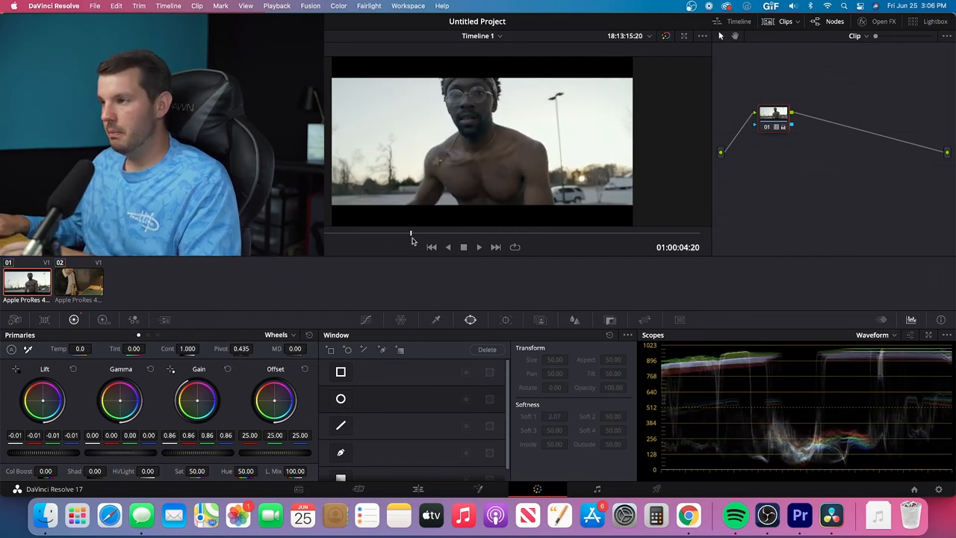
mouse_move(442, 271)
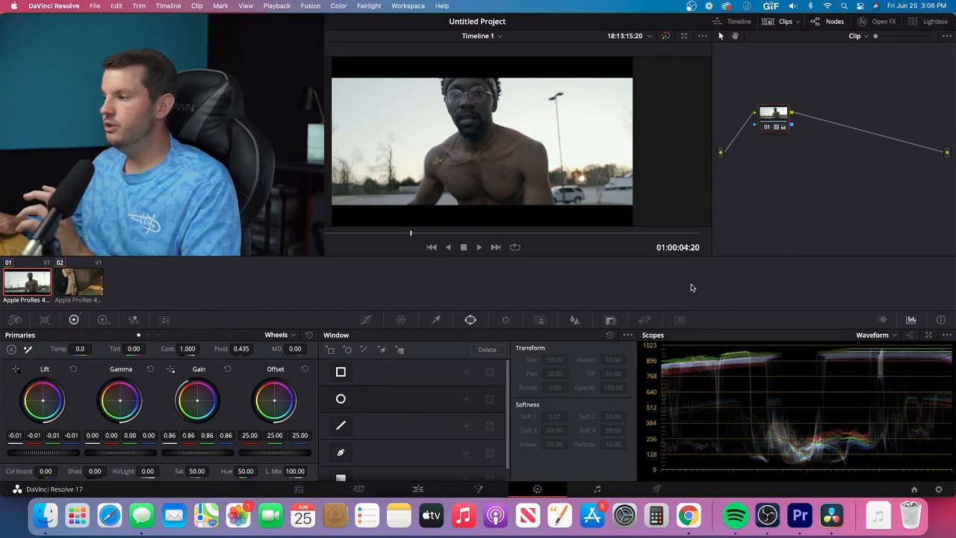
mouse_move(789, 312)
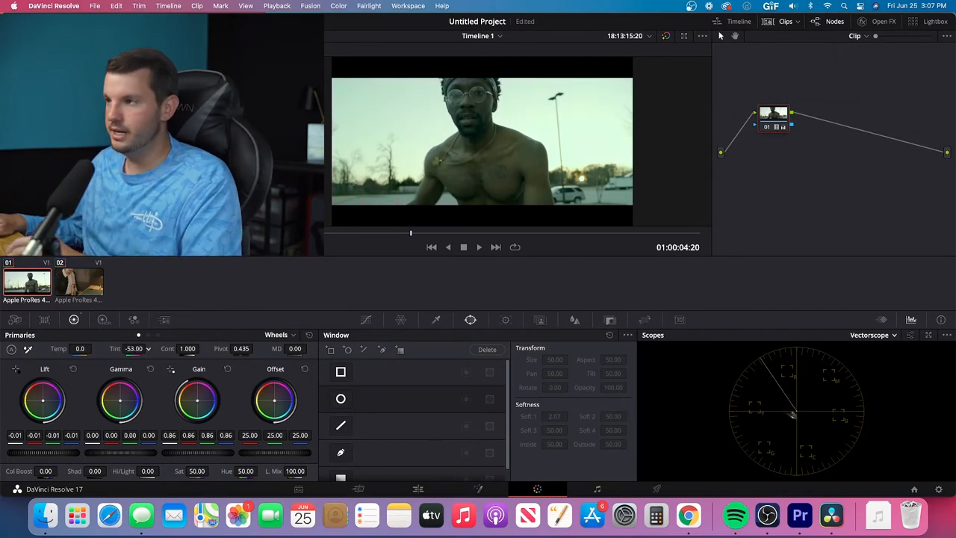
Step: Drag the Tint value on the new node down to -14.50 for a greener cast
left_click_drag(137, 335, 149, 335)
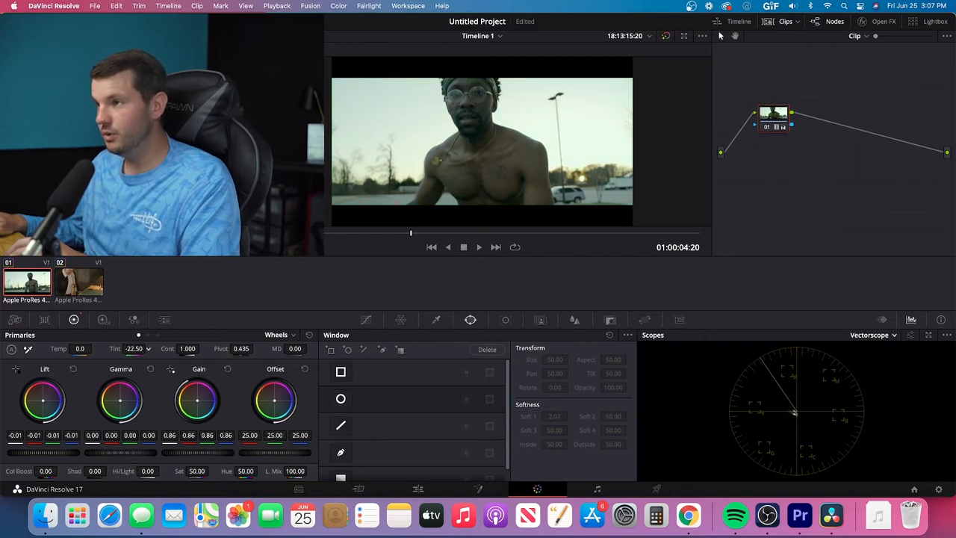
left_click_drag(138, 348, 150, 348)
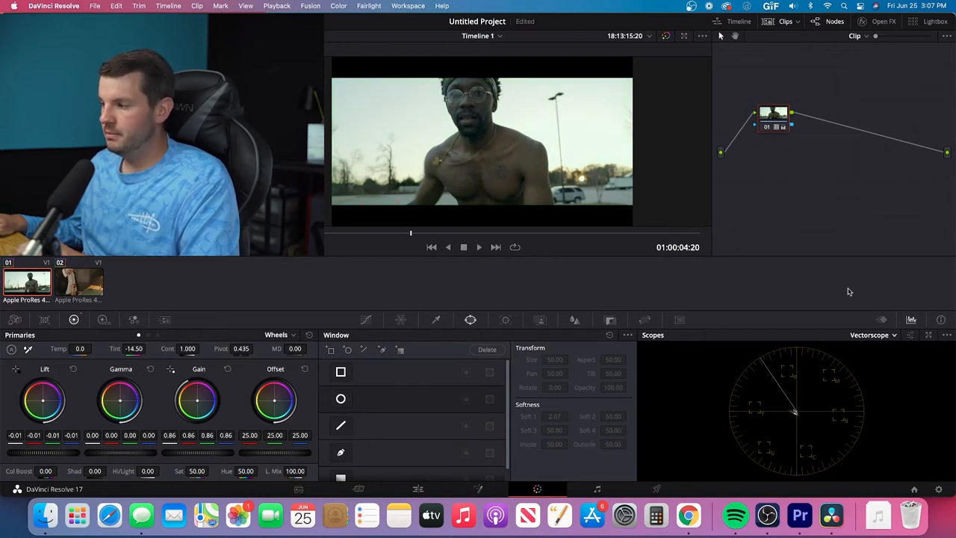
mouse_move(844, 371)
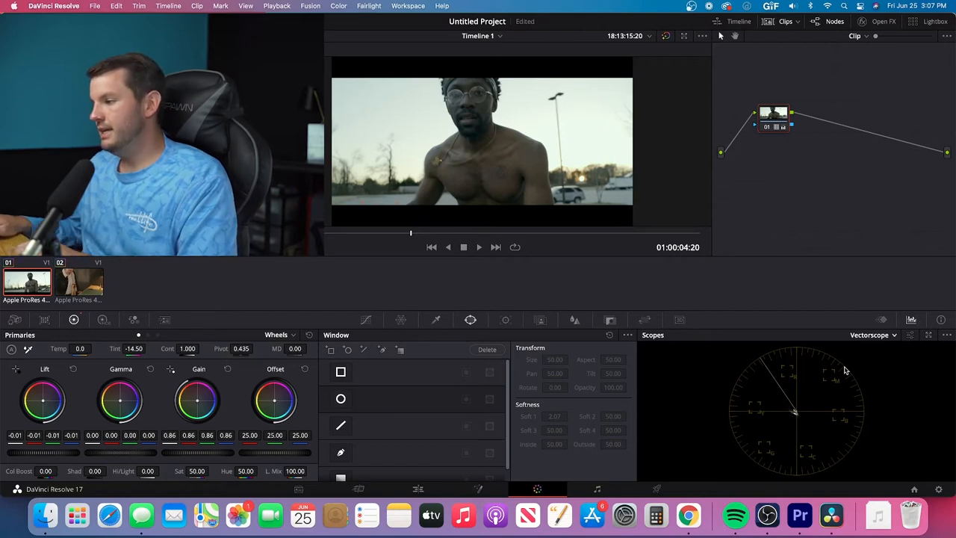
mouse_move(828, 363)
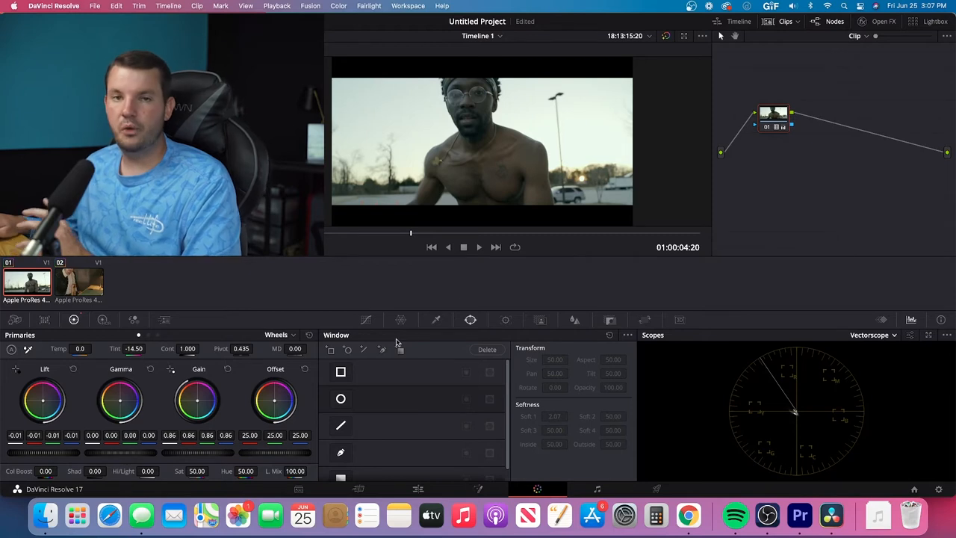
mouse_move(912, 335)
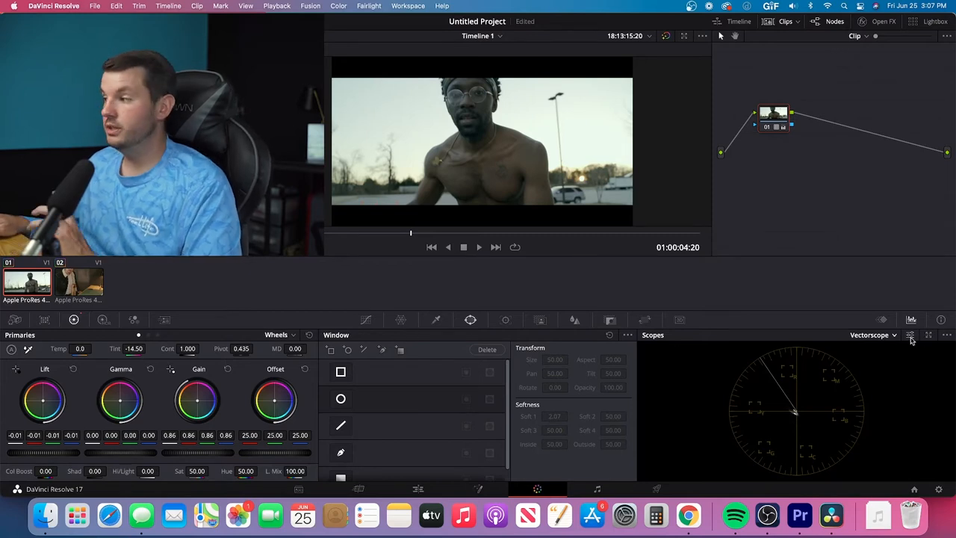
left_click(912, 335)
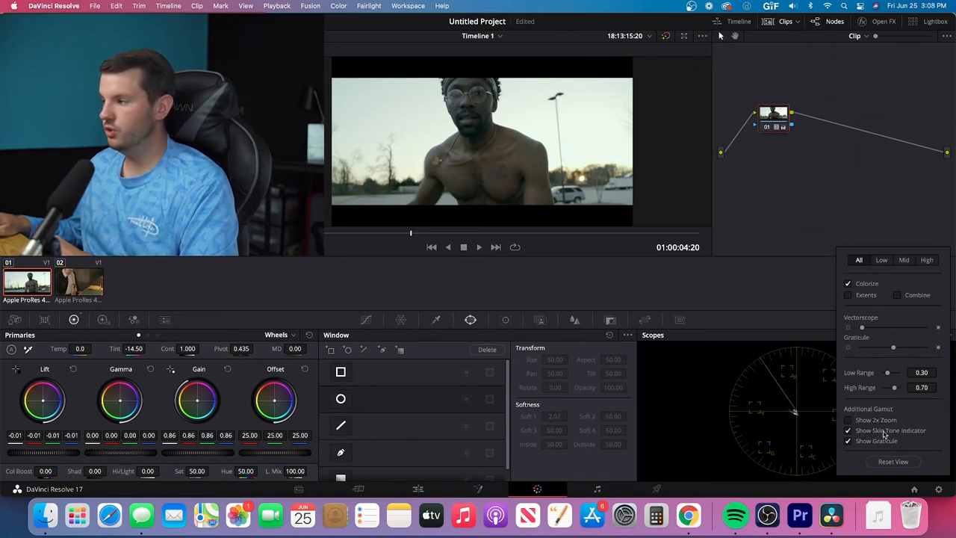
left_click(800, 323)
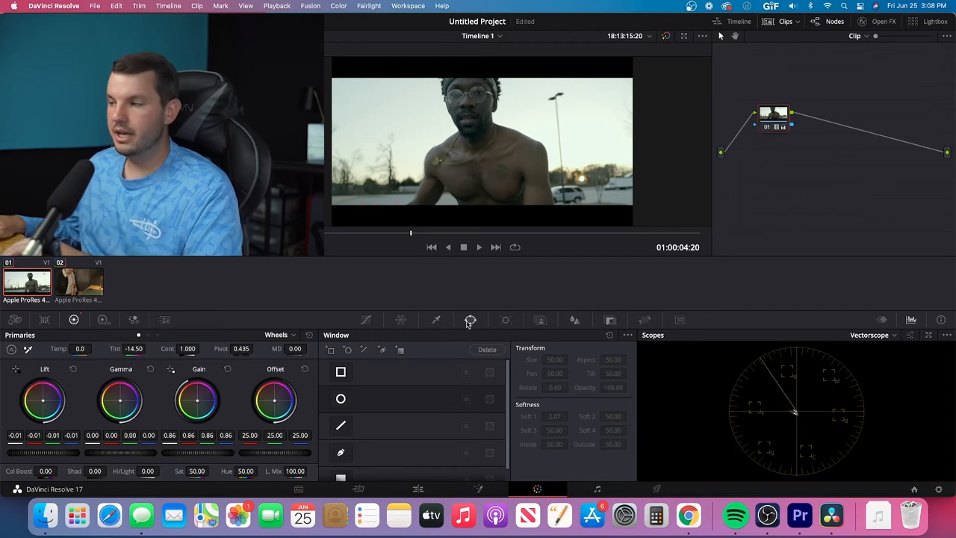
mouse_move(381, 350)
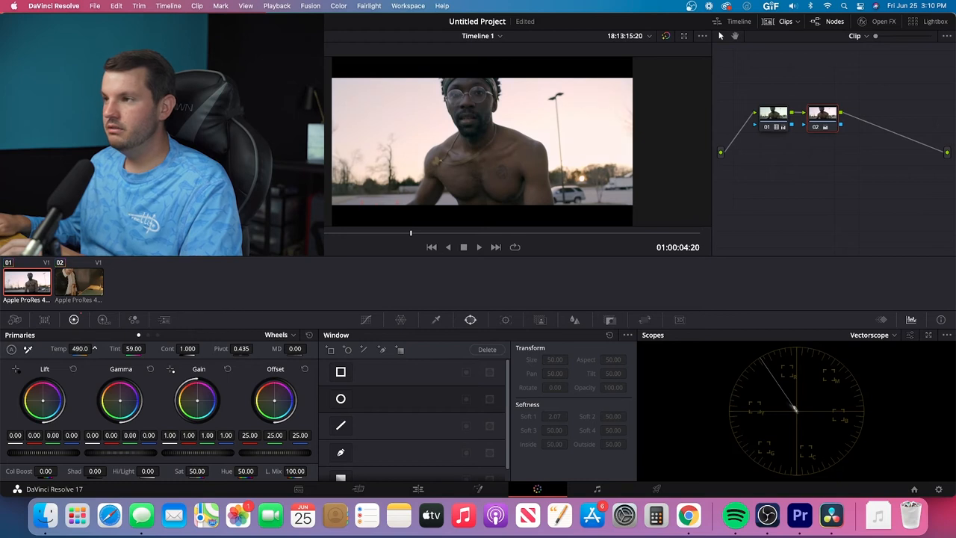
Step: Lower the second node's Temp to 320 with Tint at 59 to warm the skin
left_click_drag(77, 350, 82, 344)
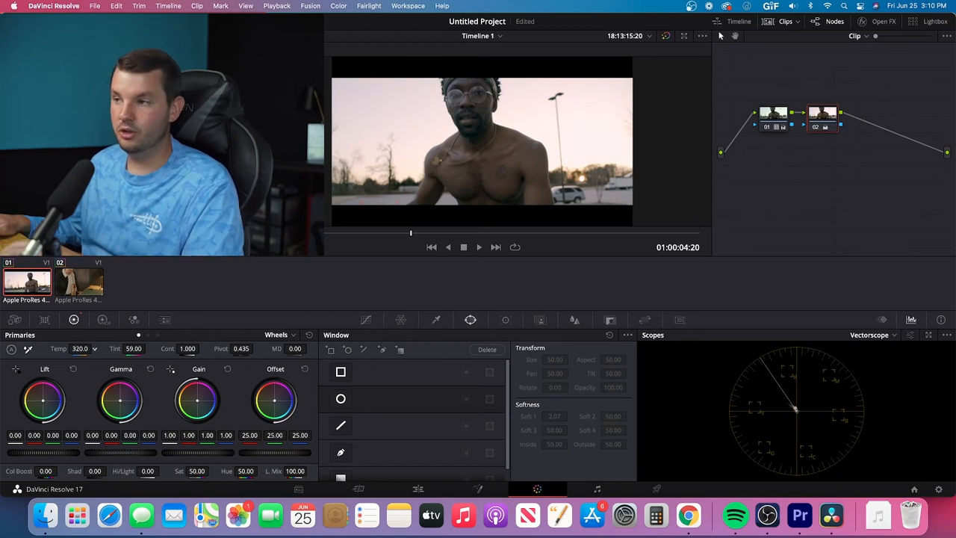
left_click_drag(82, 349, 72, 348)
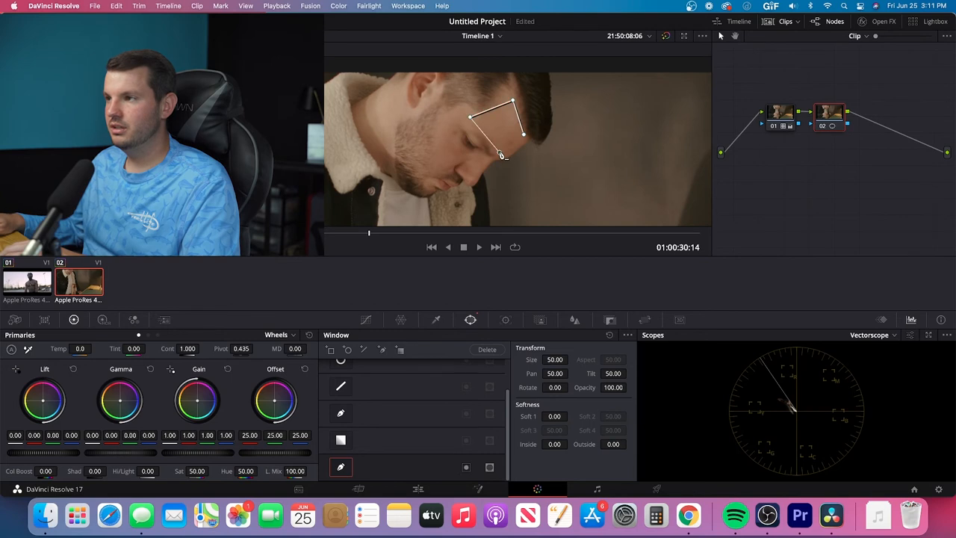
Step: Drag the polygon window points to outline the bearded man's forehead
left_click_drag(523, 134, 502, 73)
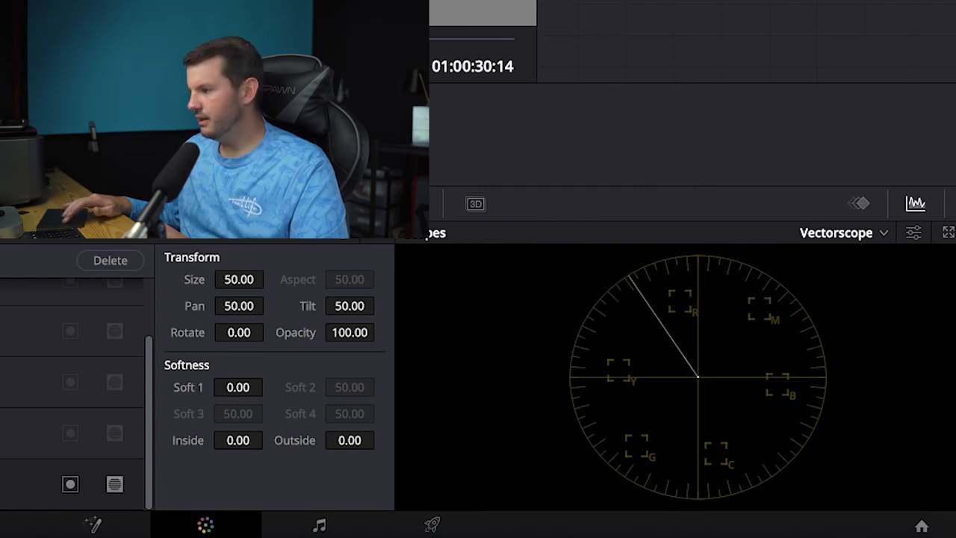
mouse_move(490, 157)
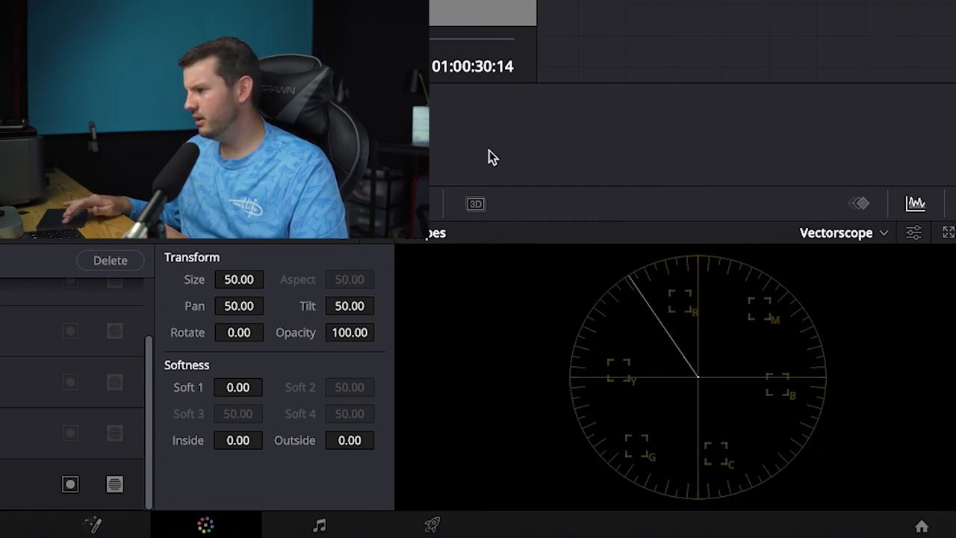